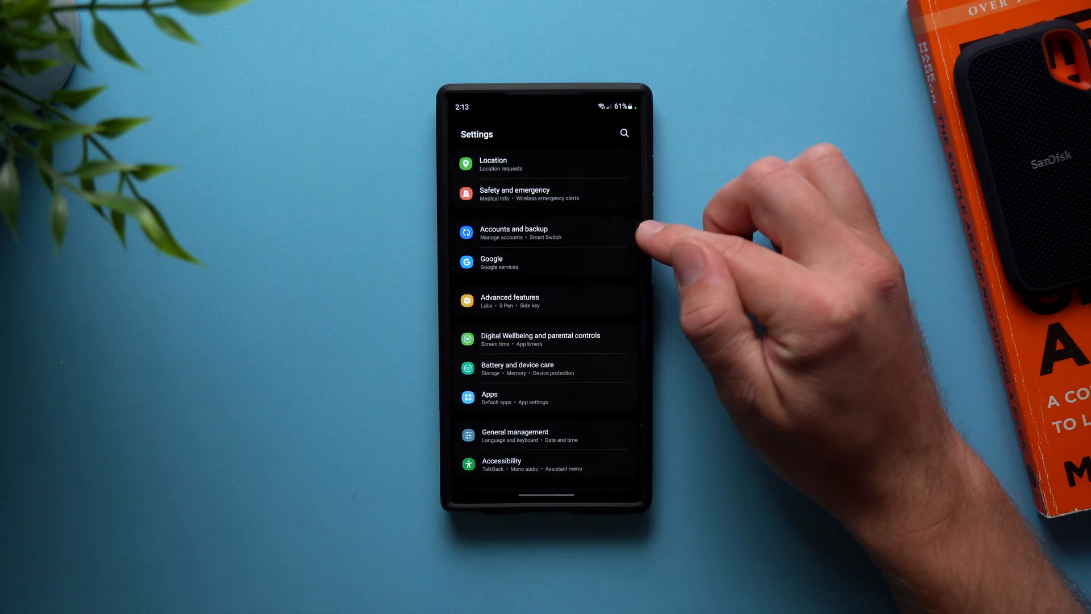
Step: Reach Smart Switch's external storage Backup and restore screen via Accounts and backup
click(513, 232)
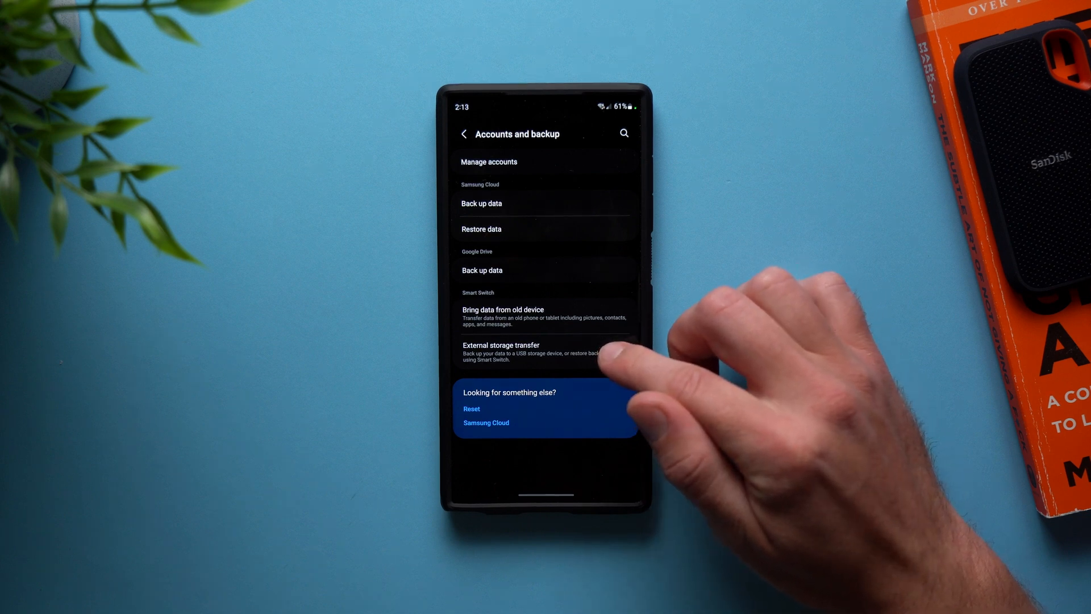
click(501, 348)
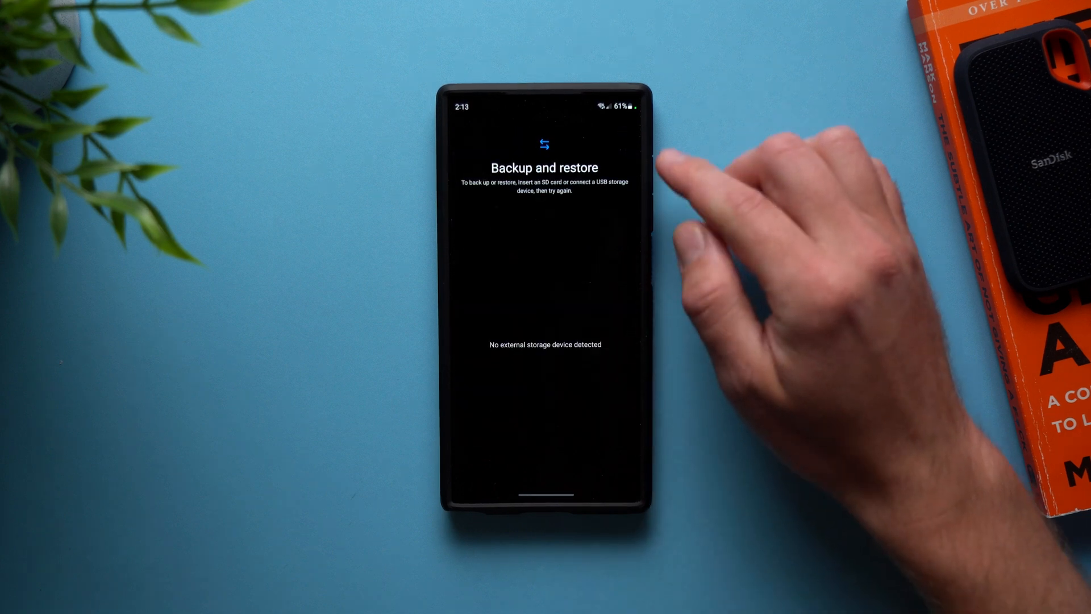